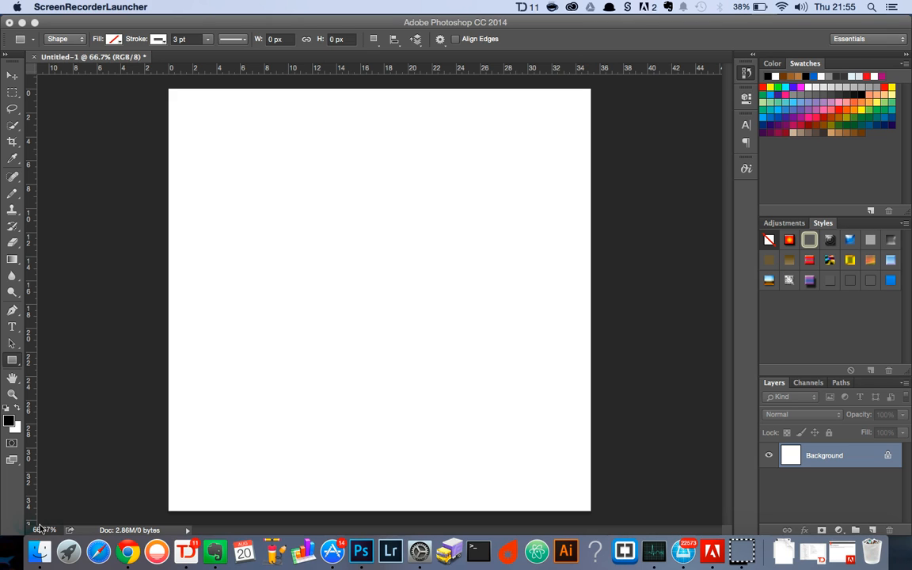
{"action": "mouse_move", "coordinate": [643, 167]}
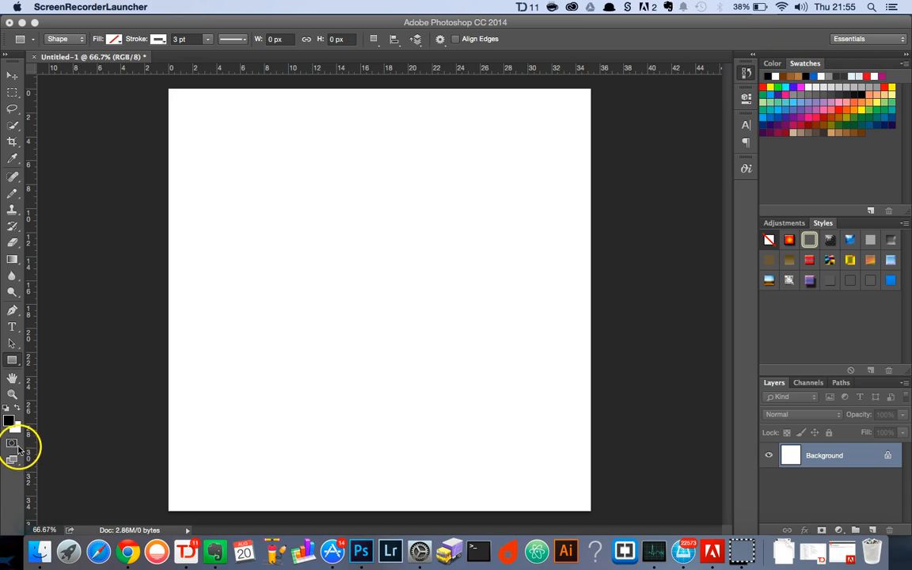
- Set the foreground colour to medium brown #a67c52, then pick a background colour
{"action": "left_click", "coordinate": [11, 421]}
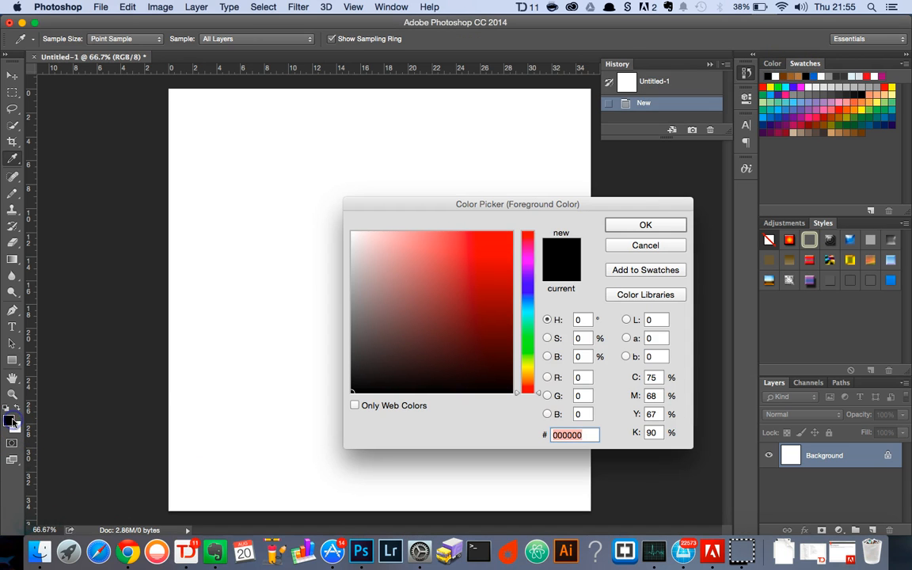
{"action": "left_click", "coordinate": [840, 133]}
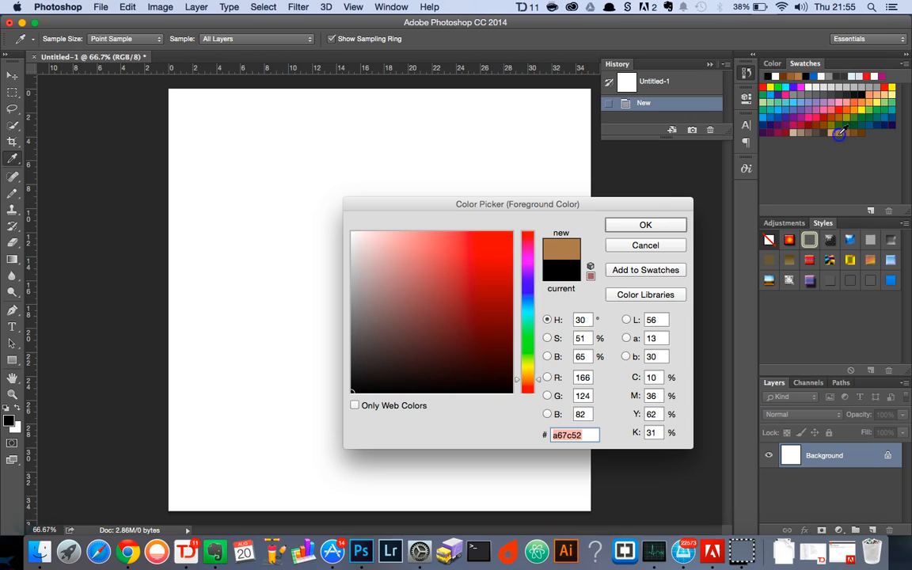
{"action": "mouse_move", "coordinate": [673, 228]}
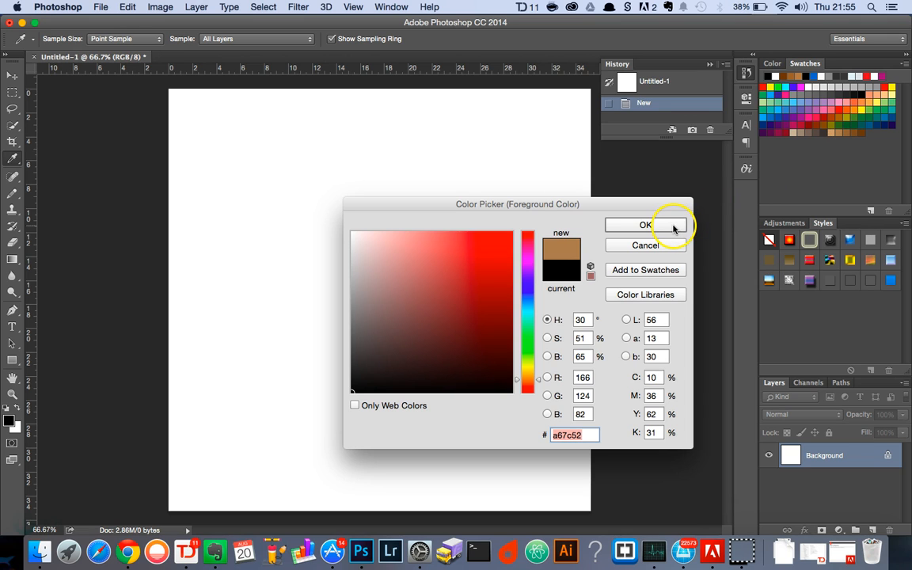
{"action": "left_click", "coordinate": [646, 225]}
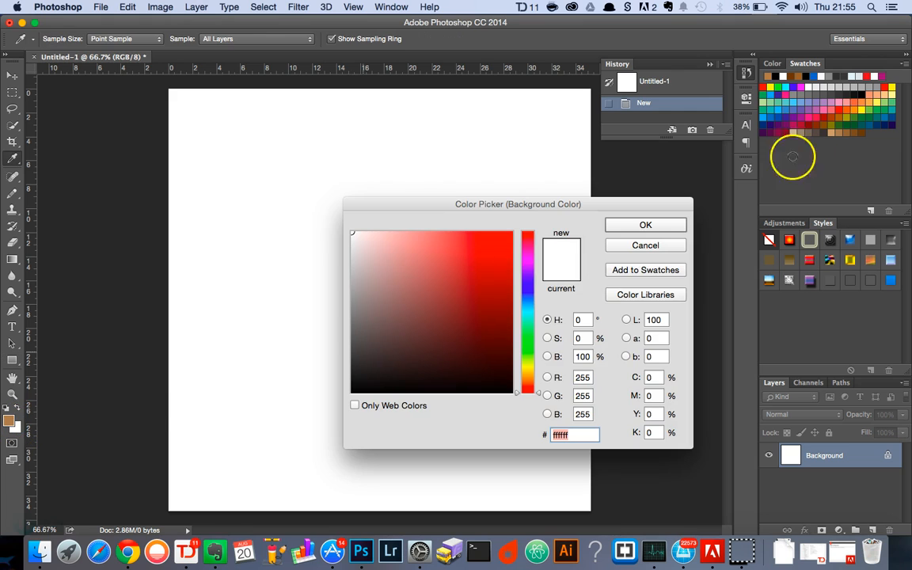
{"action": "left_click", "coordinate": [854, 131]}
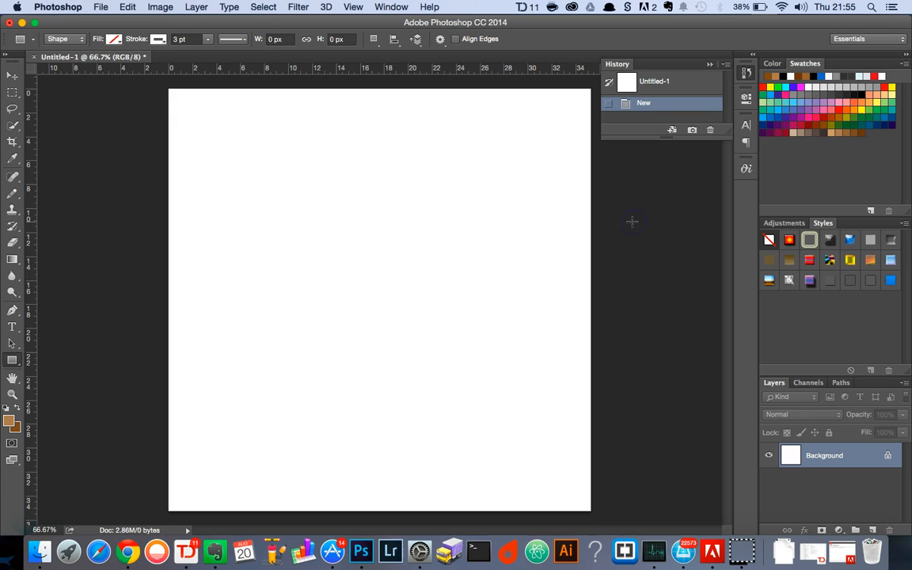
- Render the Fibers filter over the canvas with Variance 19 and a higher fibre Strength
{"action": "left_click", "coordinate": [297, 6]}
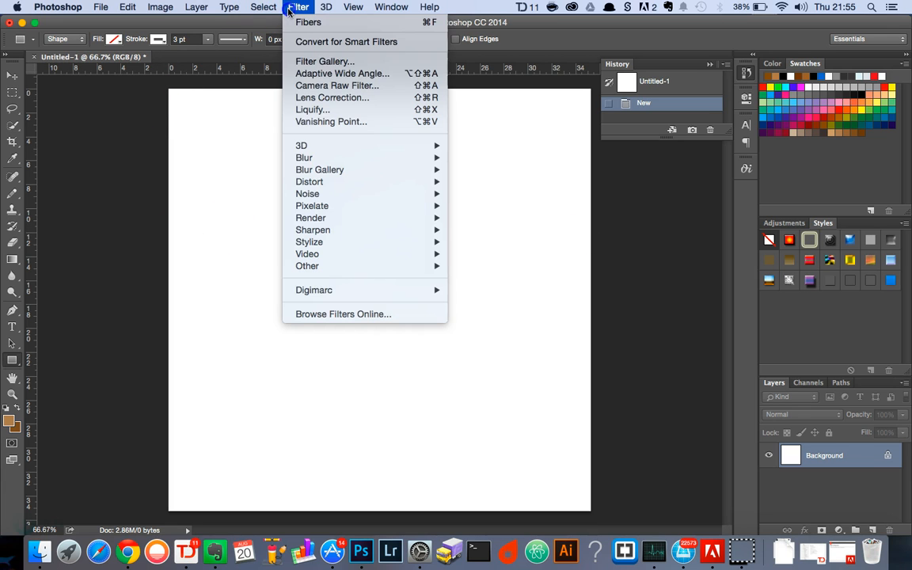
{"action": "mouse_move", "coordinate": [310, 219]}
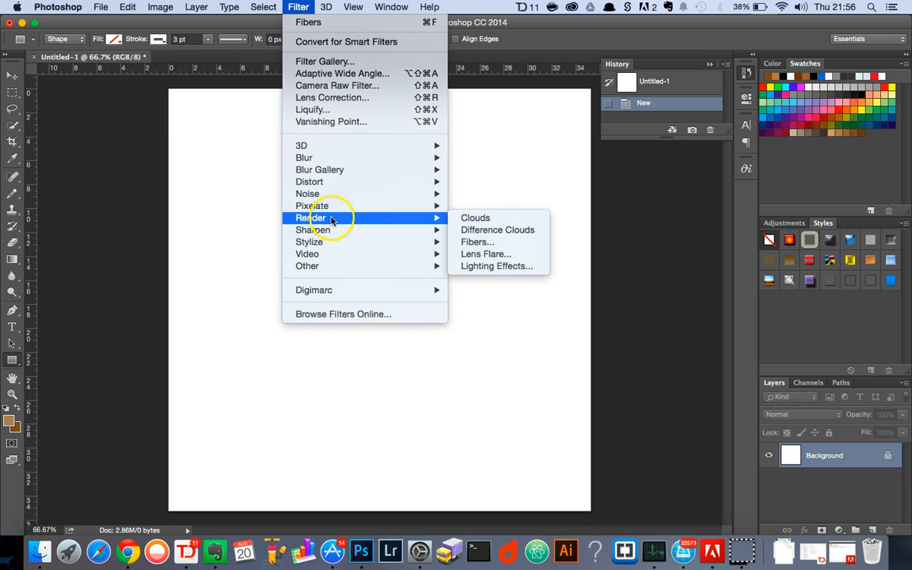
{"action": "left_click", "coordinate": [475, 241]}
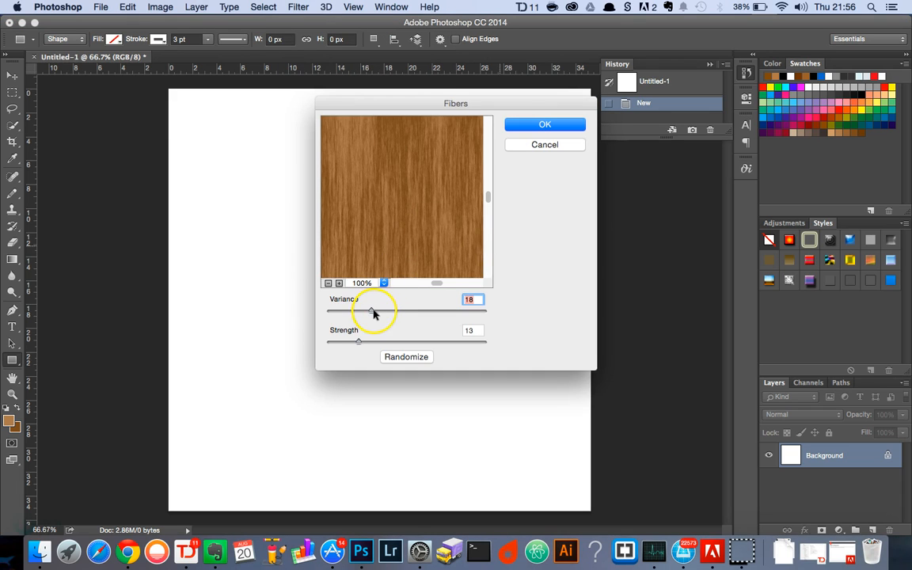
{"action": "left_click_drag", "start_coordinate": [373, 311], "coordinate": [369, 310]}
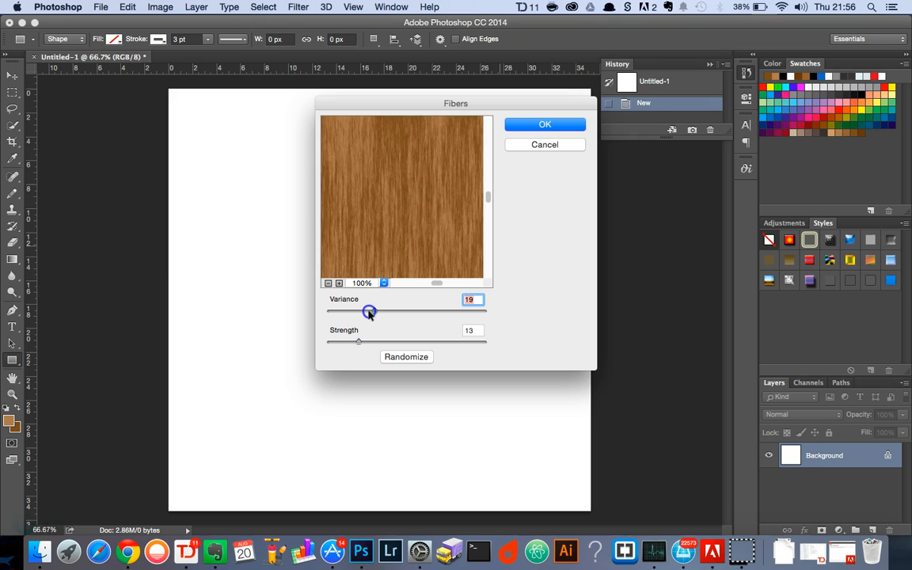
{"action": "left_click_drag", "start_coordinate": [371, 310], "coordinate": [365, 310]}
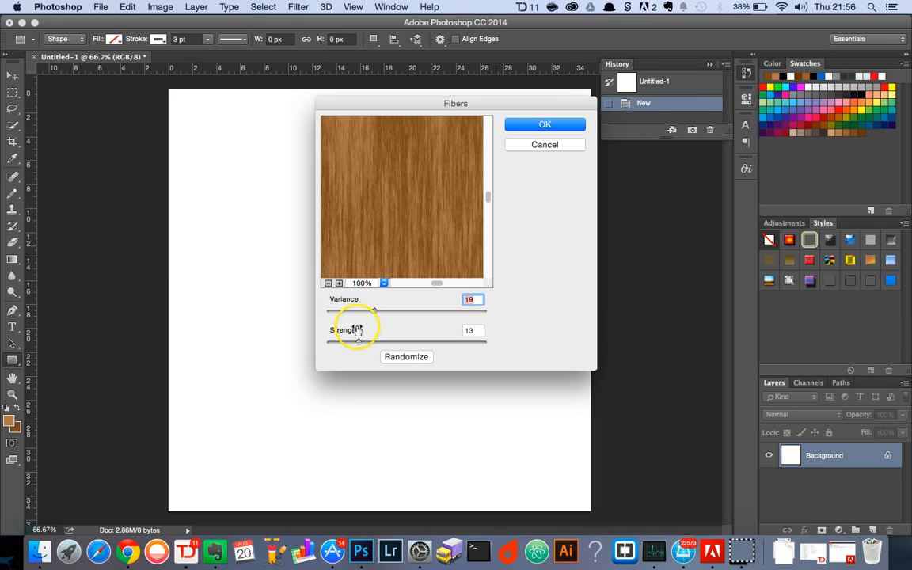
{"action": "left_click_drag", "start_coordinate": [362, 340], "coordinate": [368, 341]}
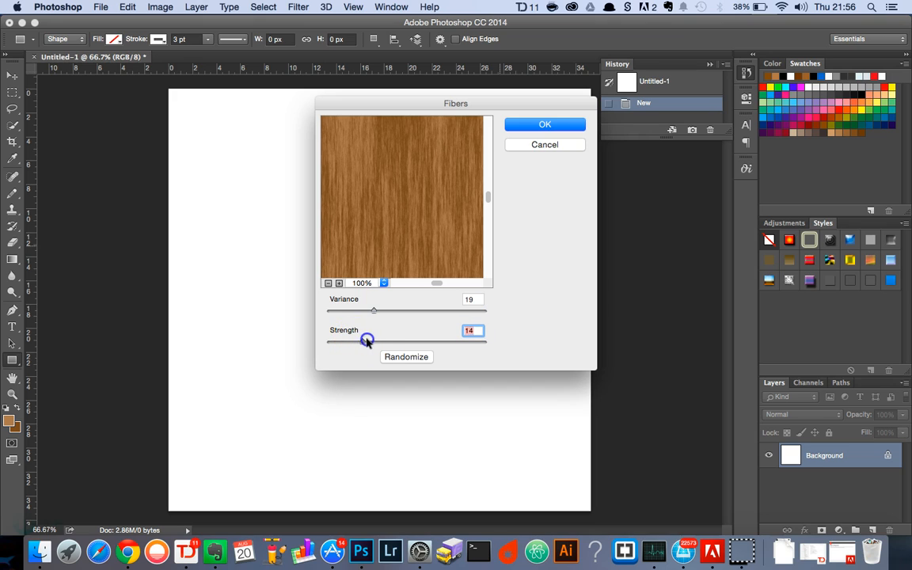
{"action": "left_click_drag", "start_coordinate": [367, 341], "coordinate": [388, 341]}
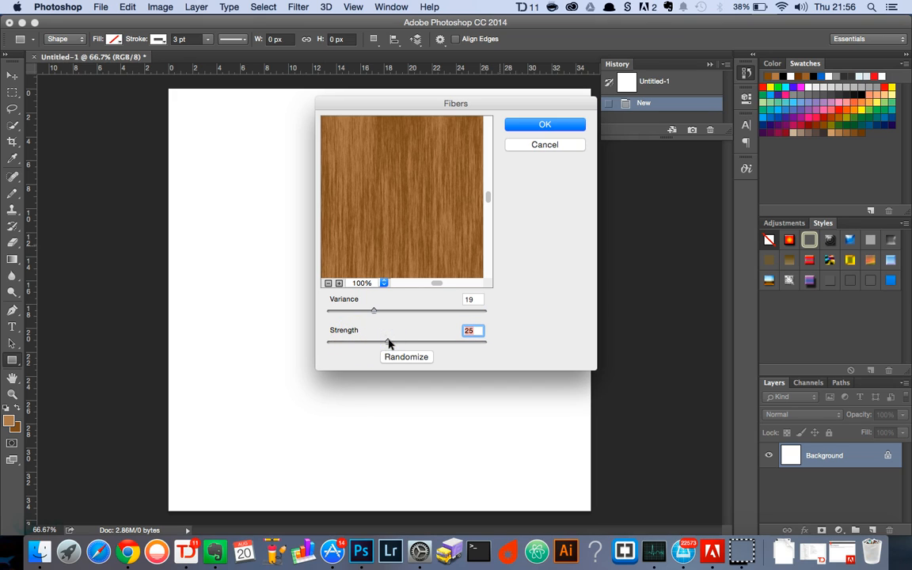
{"action": "left_click_drag", "start_coordinate": [374, 342], "coordinate": [396, 342]}
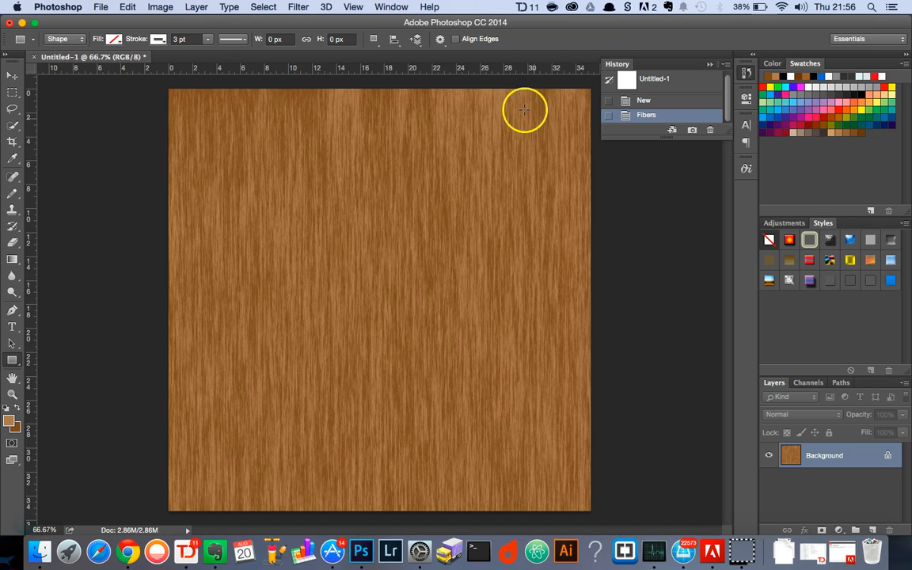
- Launch the Liquify filter on the brown wood-grain texture from the Filter menu
{"action": "left_click", "coordinate": [298, 7]}
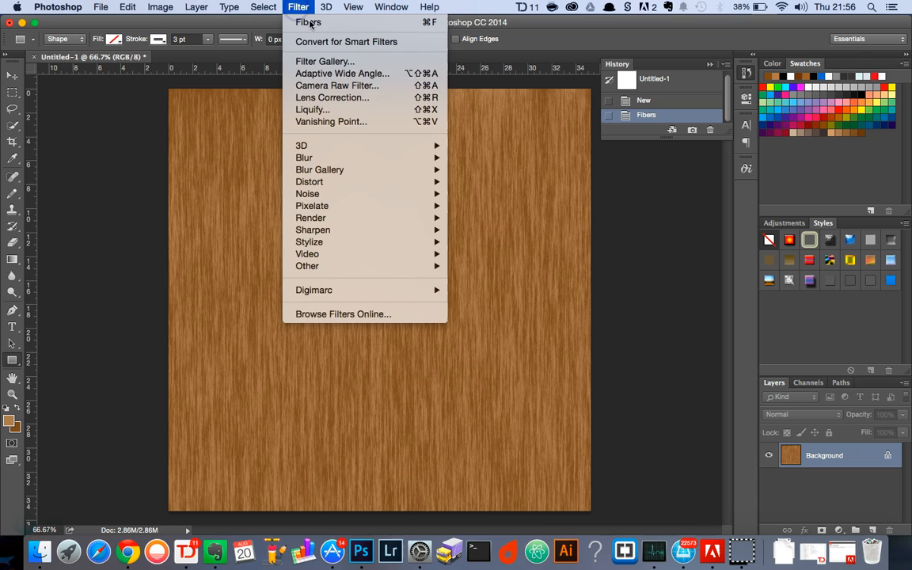
{"action": "left_click", "coordinate": [298, 6]}
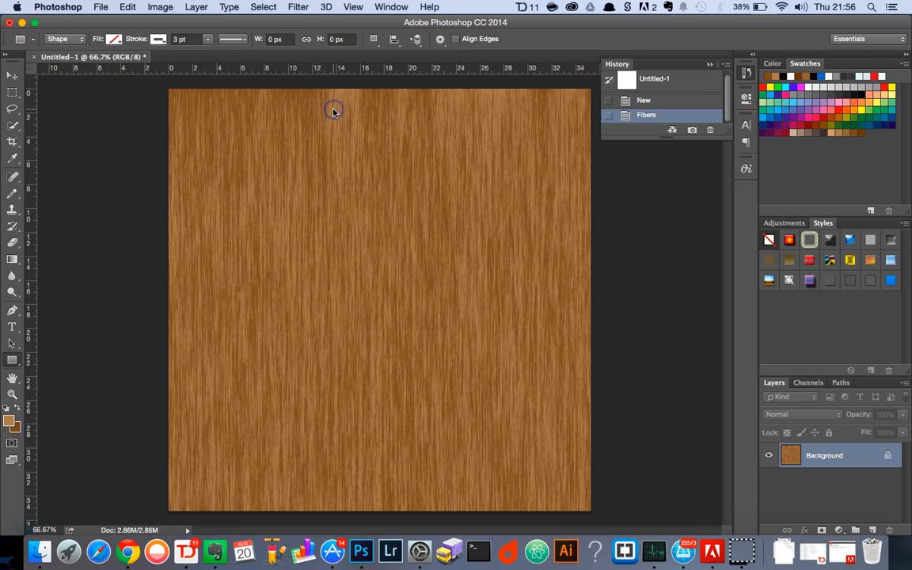
{"action": "left_click", "coordinate": [298, 7]}
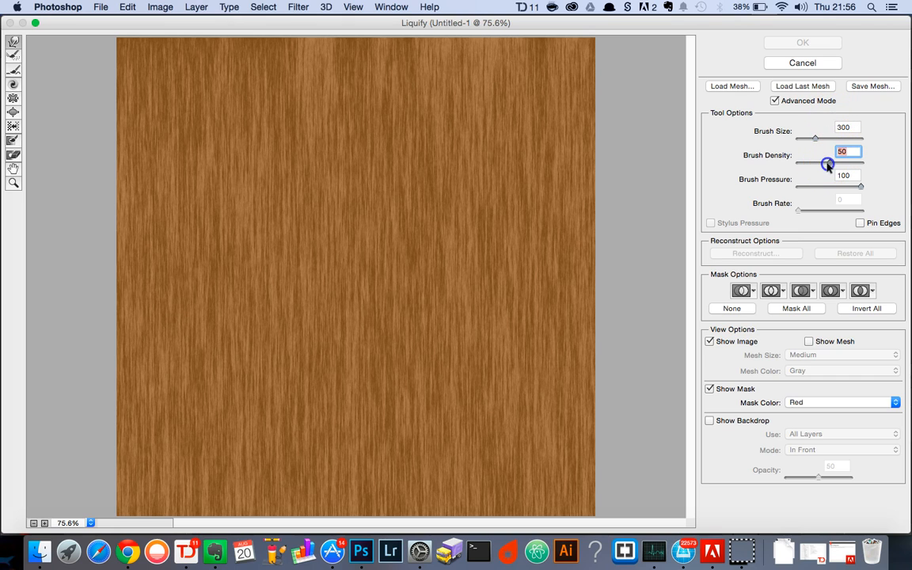
- Lower the Liquify brush density to 17 for softer grain warping
{"action": "left_click_drag", "start_coordinate": [827, 162], "coordinate": [809, 162]}
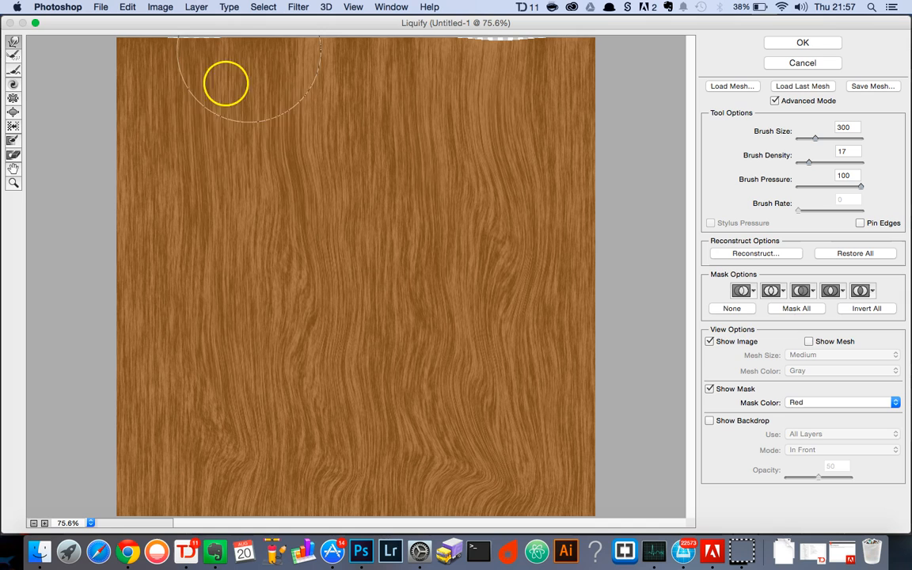
- Swirl and bend the upper-left grain with Forward Warp, then apply Liquify to the image
{"action": "left_click_drag", "start_coordinate": [225, 82], "coordinate": [171, 325]}
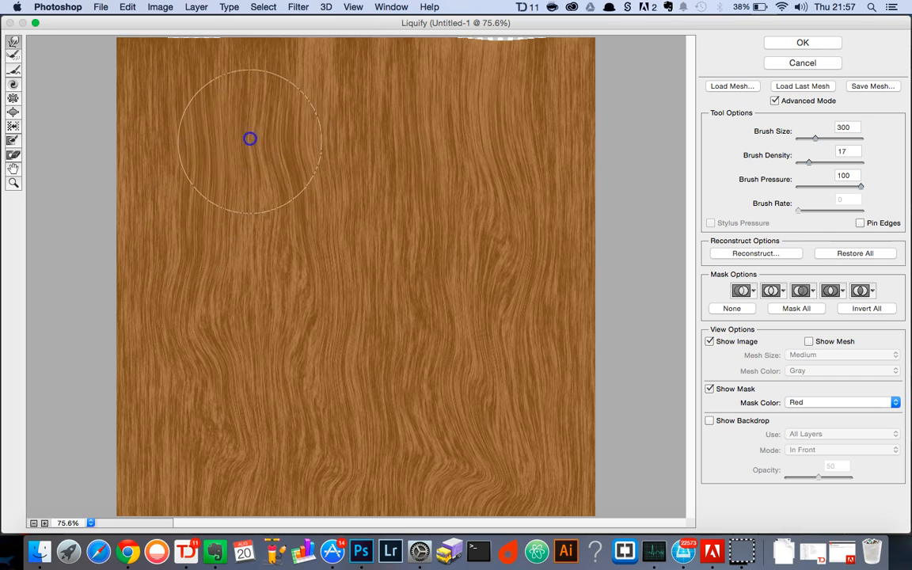
{"action": "left_click_drag", "start_coordinate": [250, 139], "coordinate": [221, 114]}
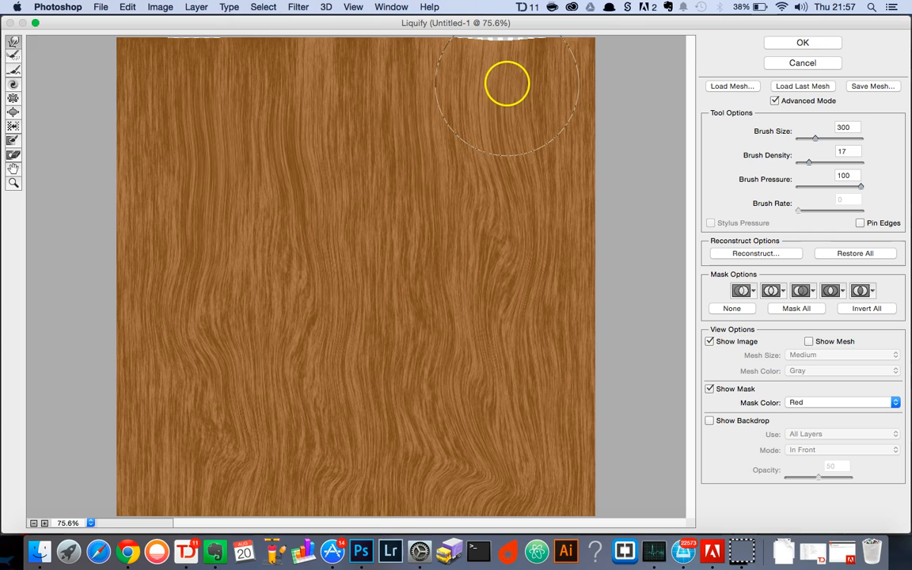
{"action": "mouse_move", "coordinate": [471, 119]}
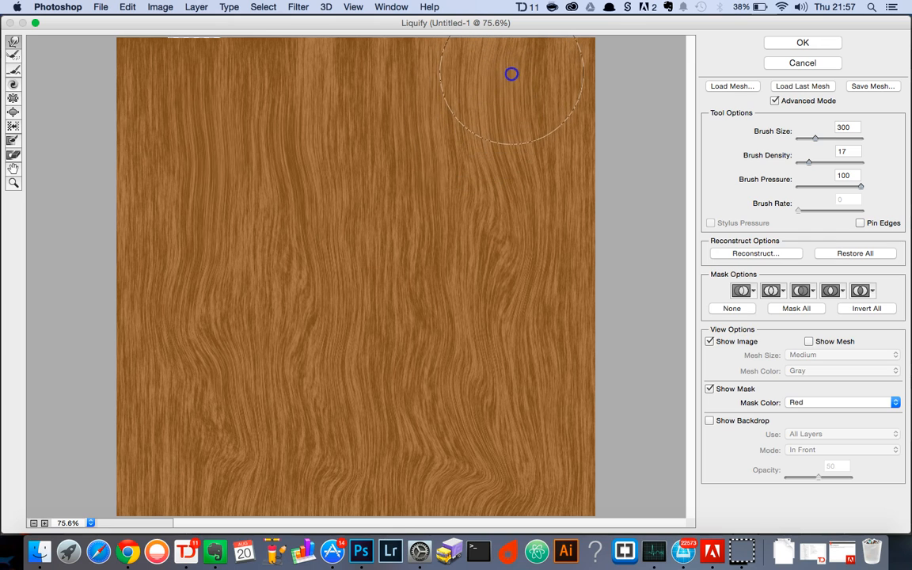
{"action": "mouse_move", "coordinate": [539, 87]}
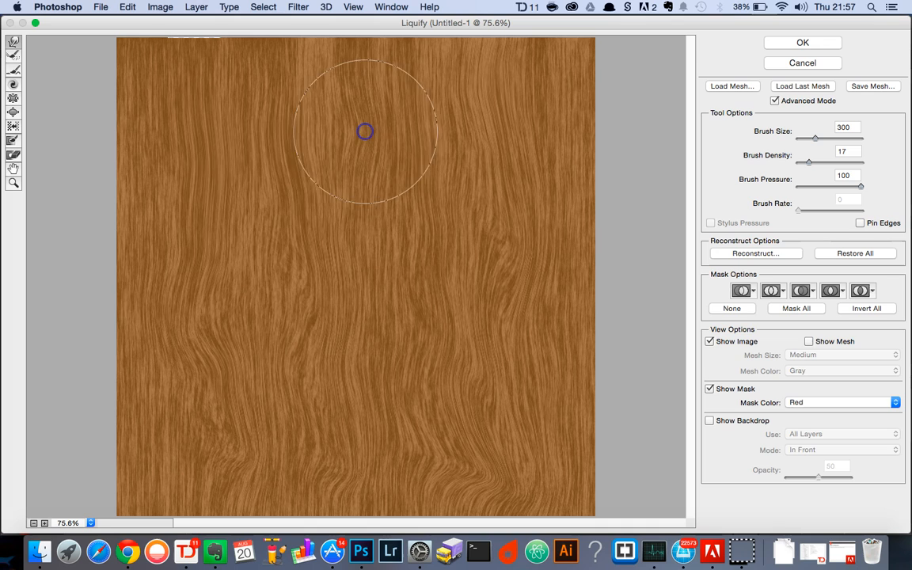
{"action": "mouse_move", "coordinate": [253, 212]}
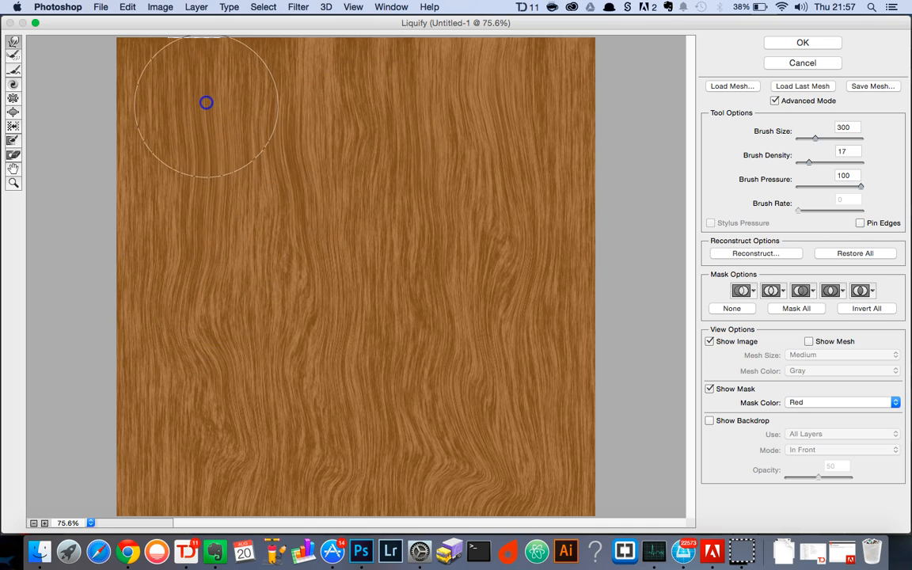
{"action": "mouse_move", "coordinate": [909, 204]}
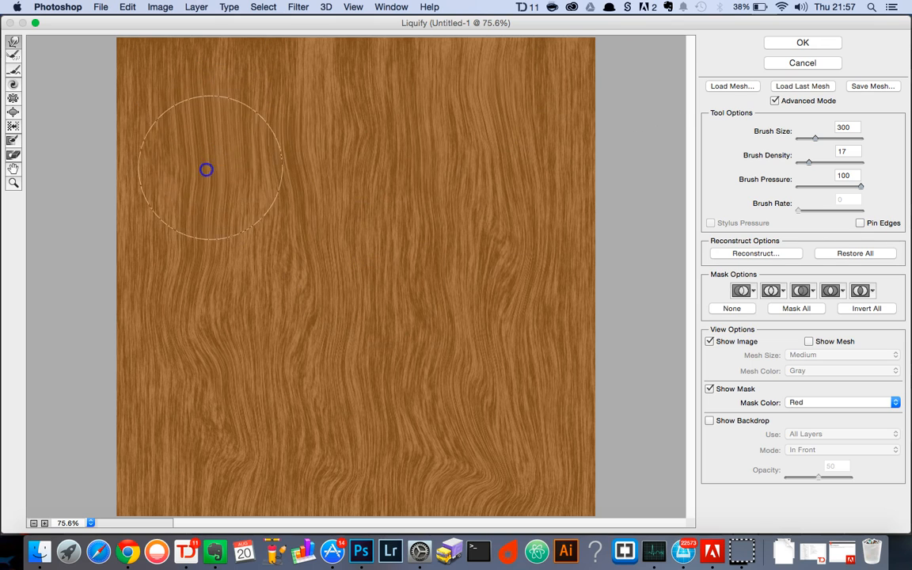
{"action": "mouse_move", "coordinate": [614, 221]}
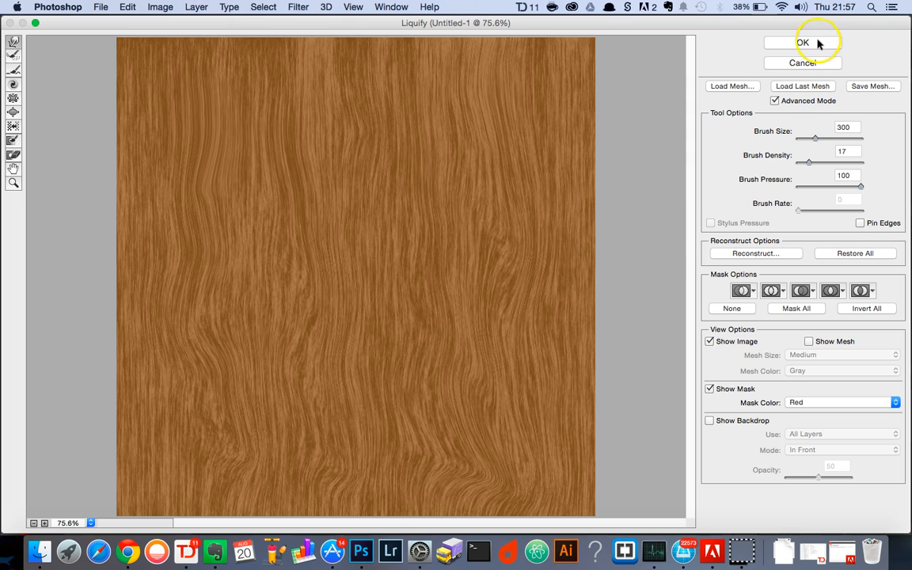
{"action": "left_click", "coordinate": [801, 41]}
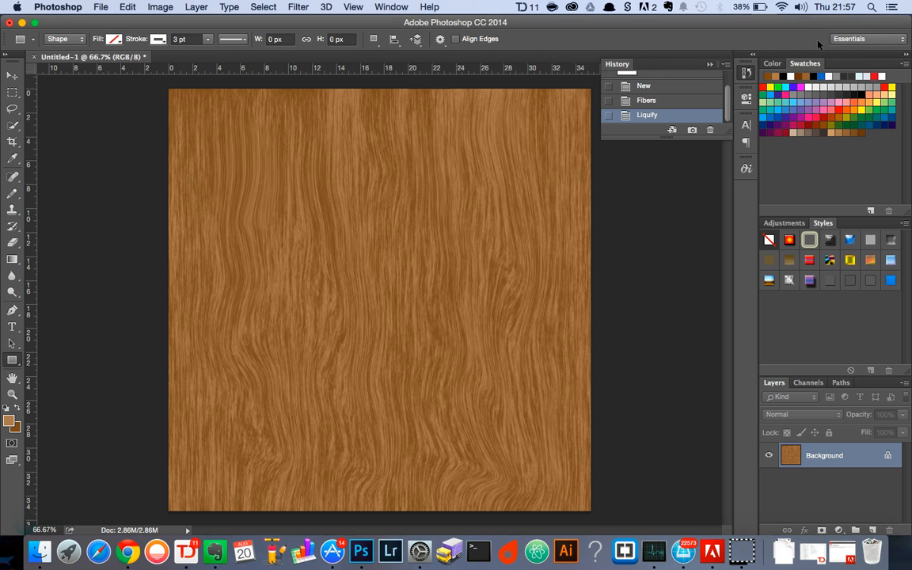